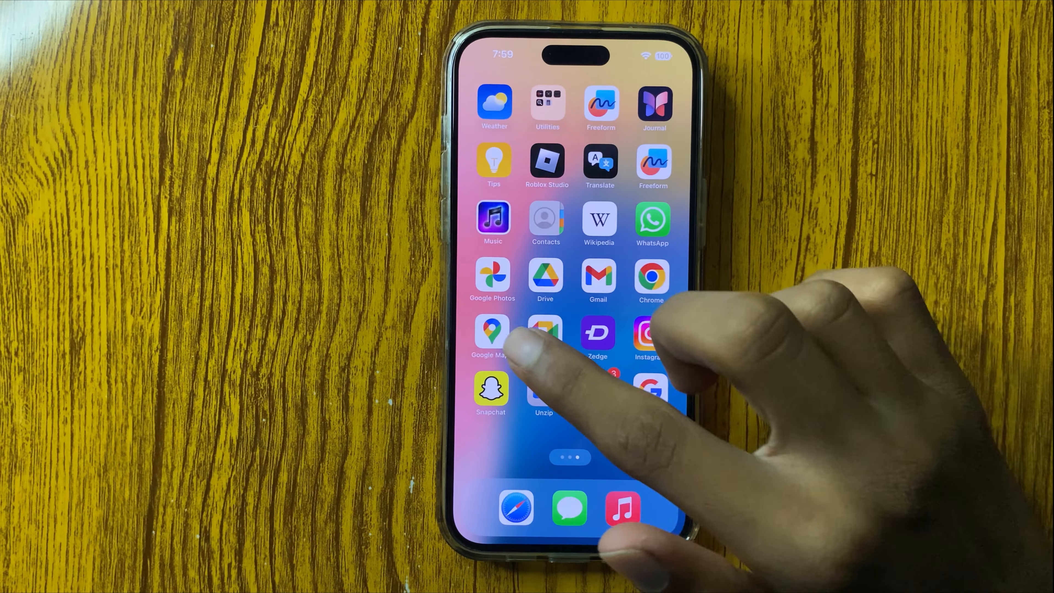
Step: Reach the account's iCloud page in Settings from the Home Screen
scroll("right", 3)
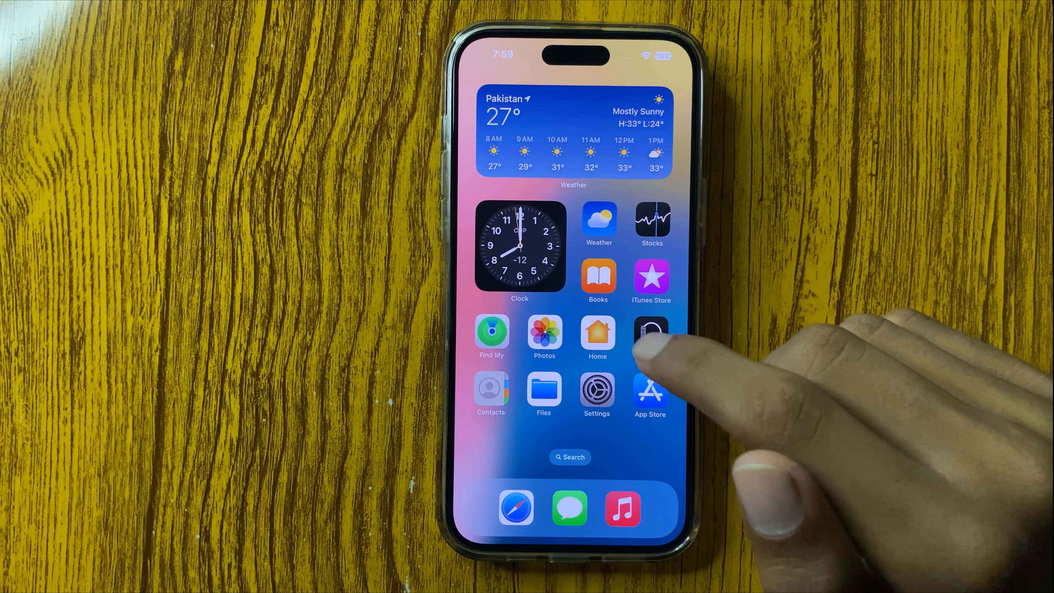
scroll("left", 3)
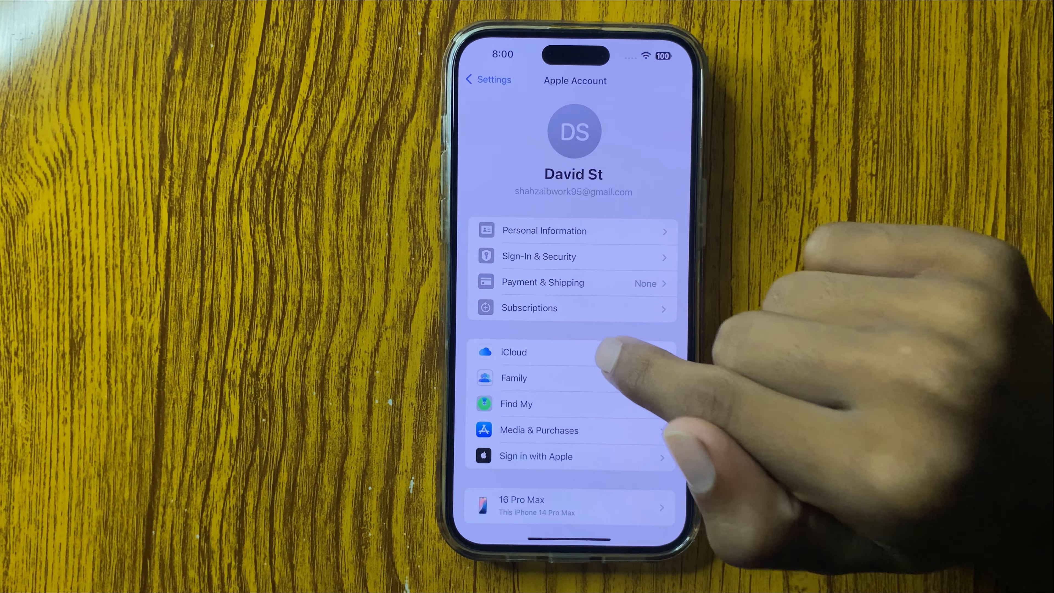
left_click(513, 352)
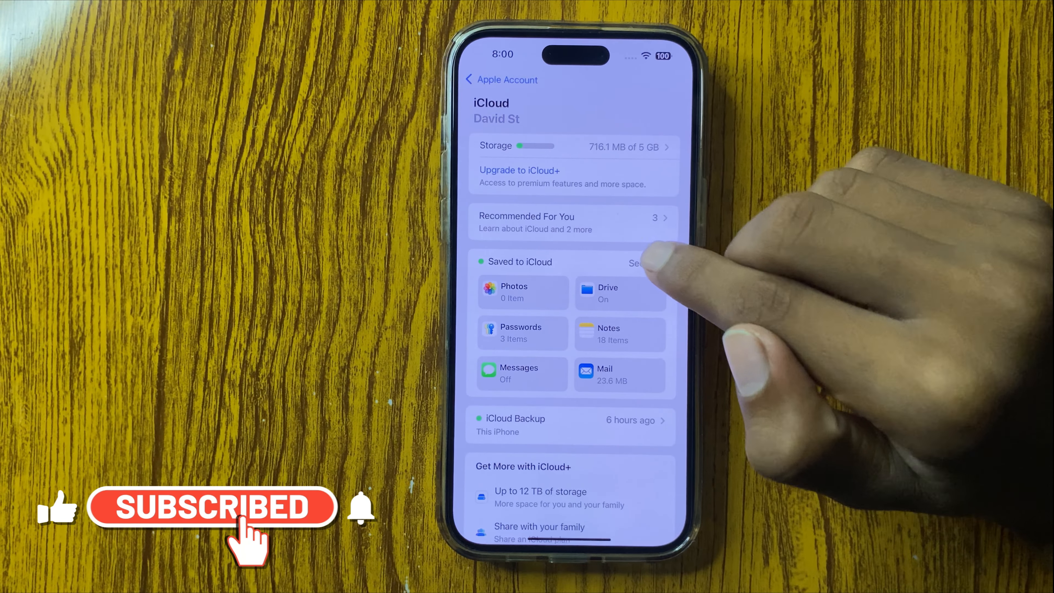
Step: Show all apps saved to iCloud, then switch Voice Memos sync off and back on
left_click(632, 263)
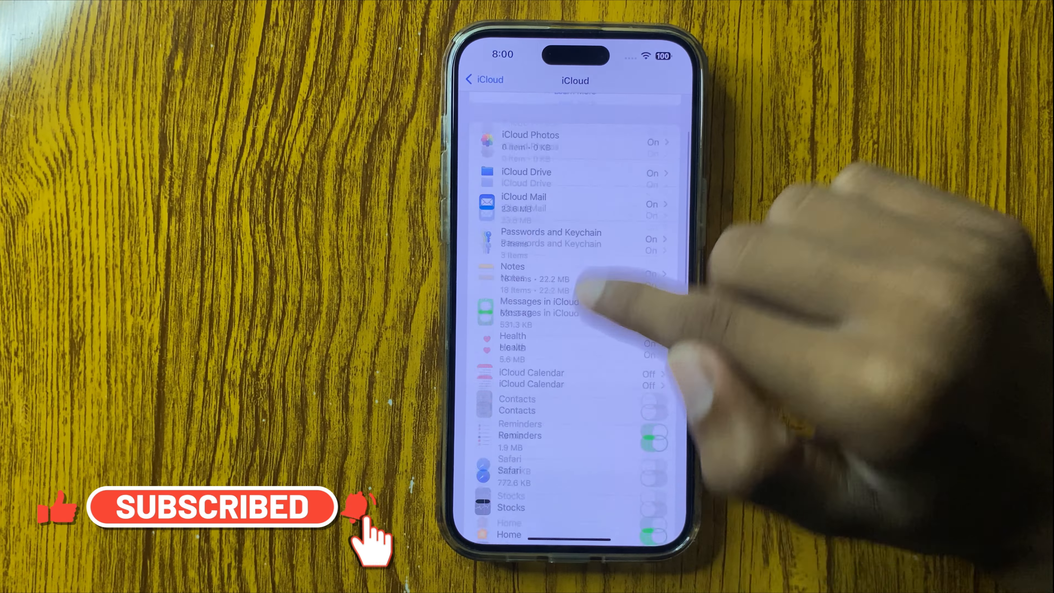
scroll("down", 3)
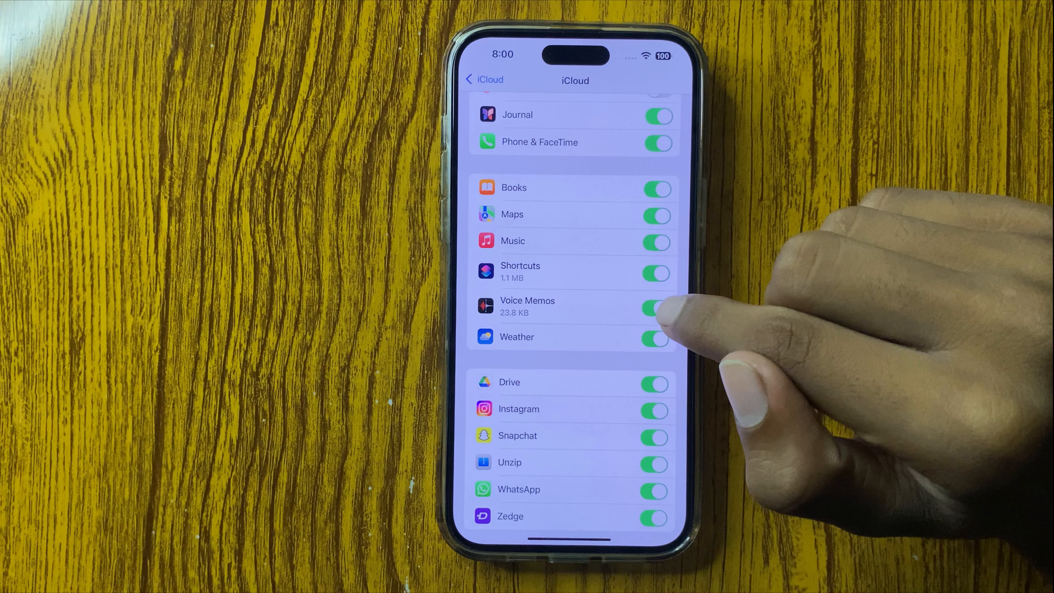
left_click(655, 308)
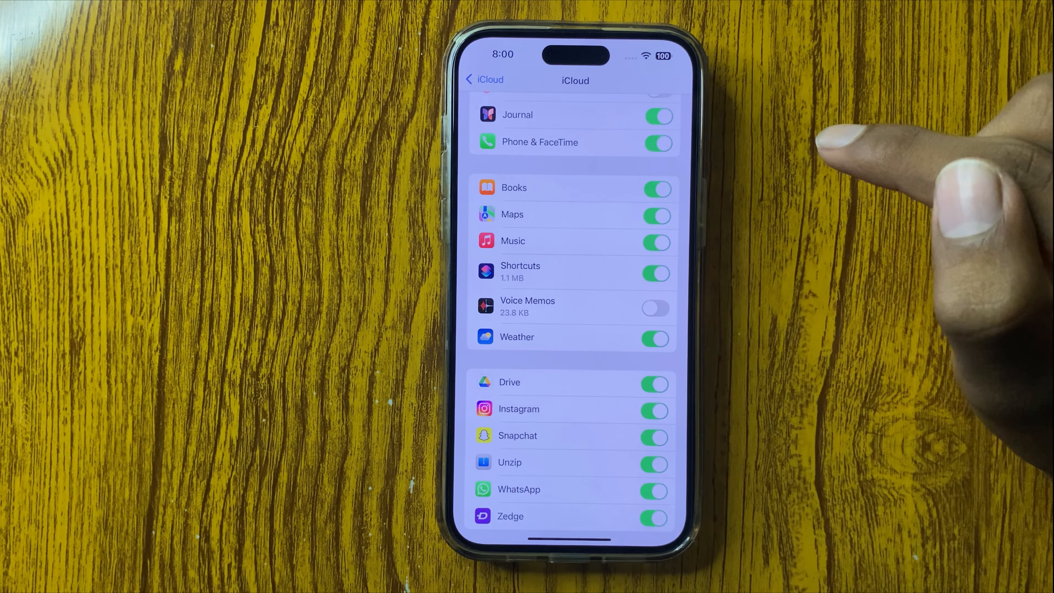
left_click(656, 308)
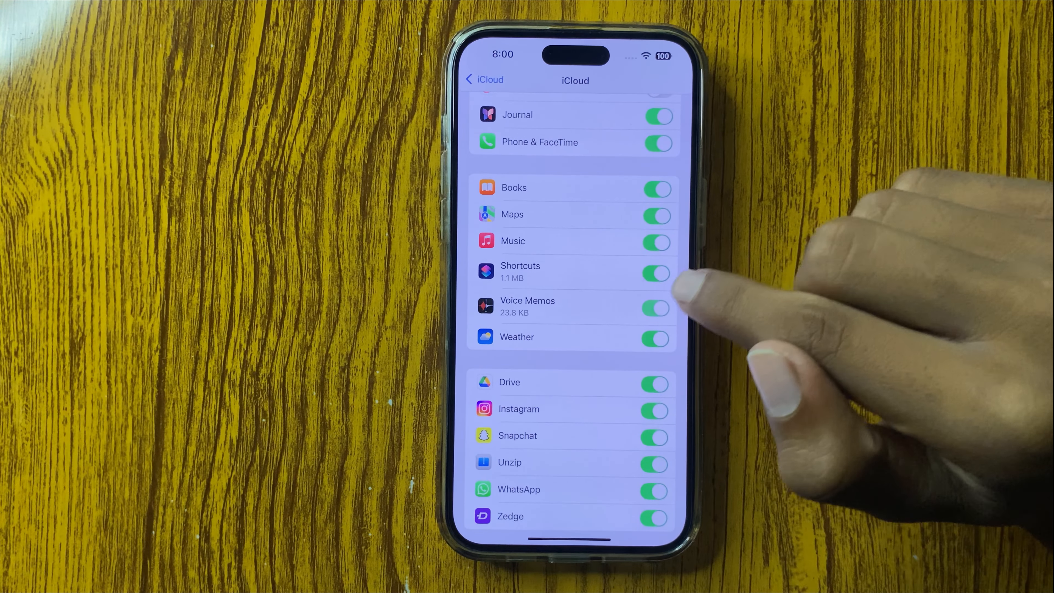